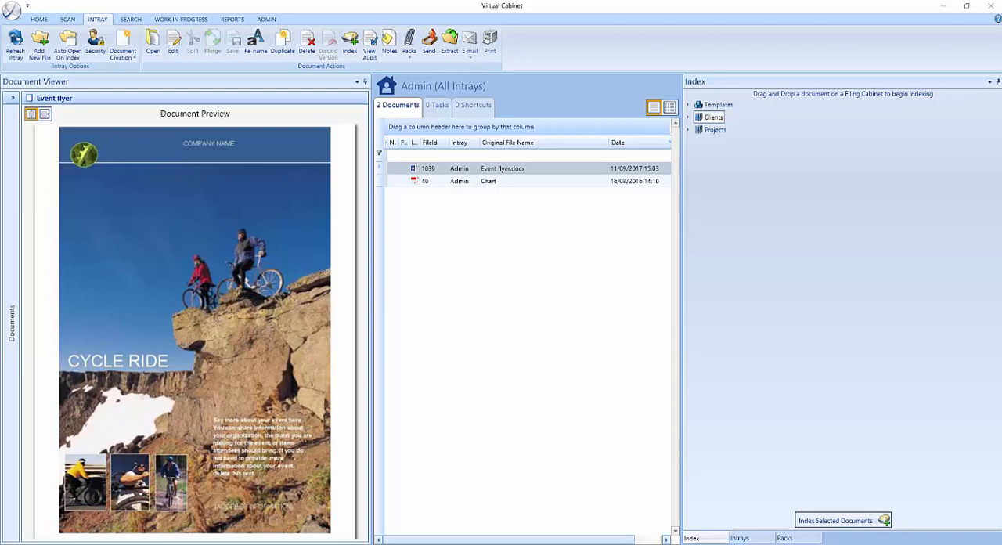
mouse_move(744, 238)
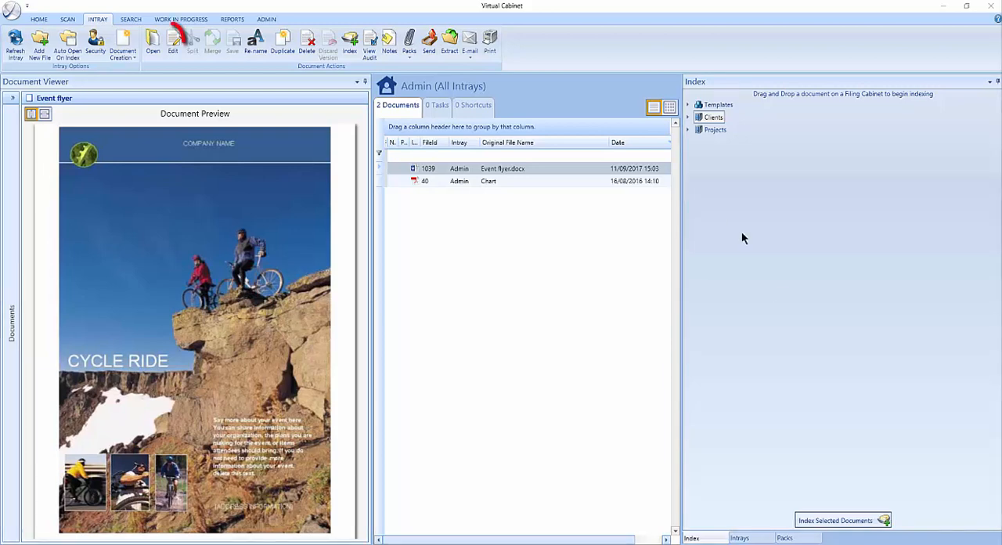
Check out invoice 2378 from the client search results for editing in Word.
right_click(501, 169)
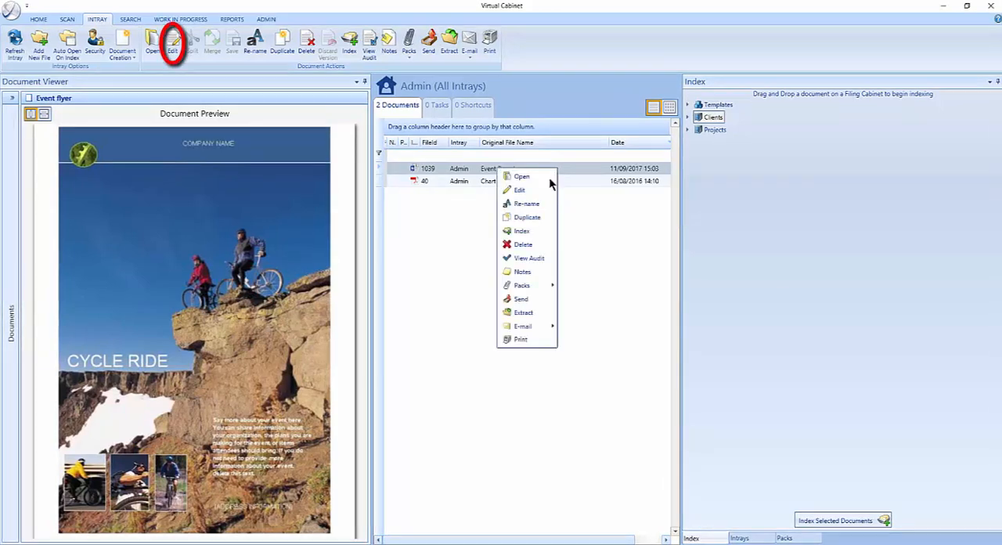
click(521, 175)
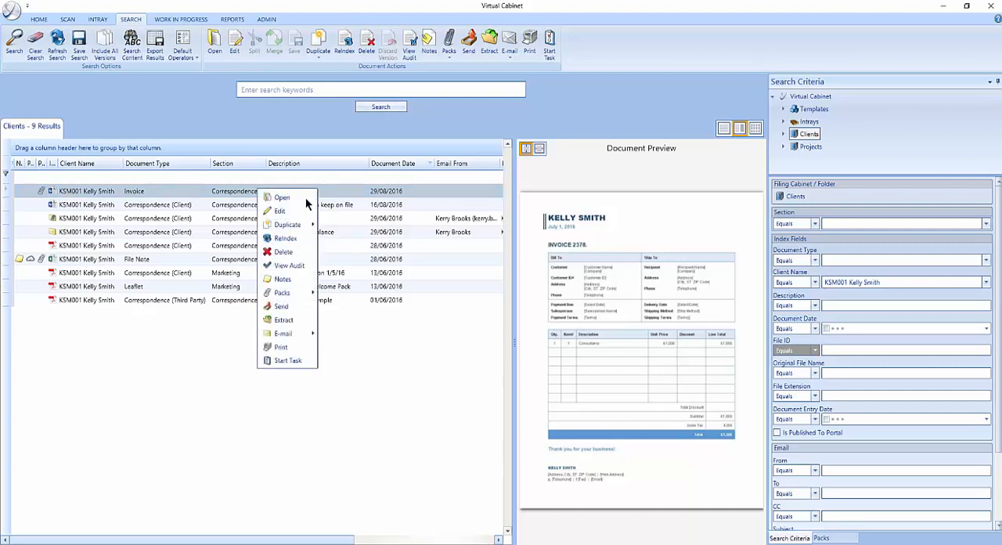
mouse_move(282, 198)
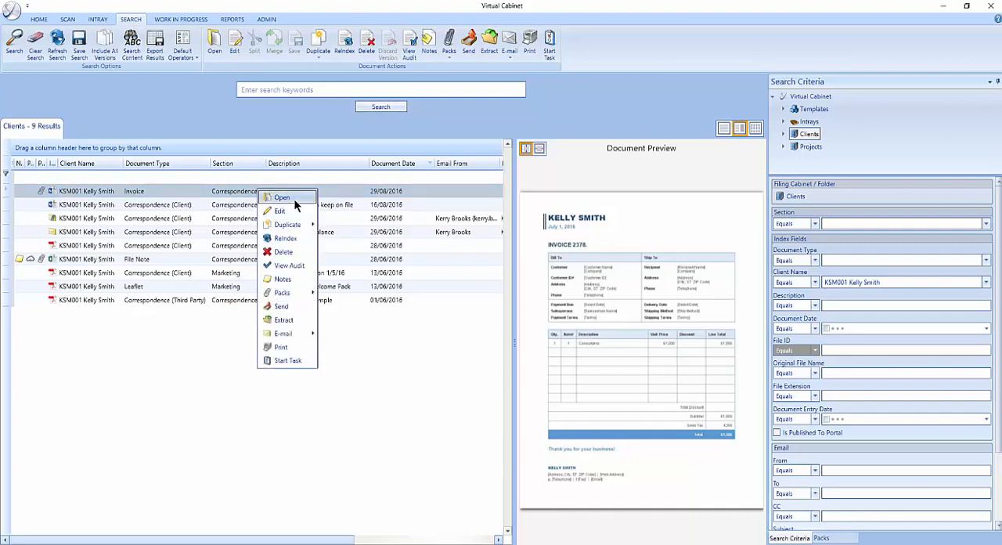
click(282, 197)
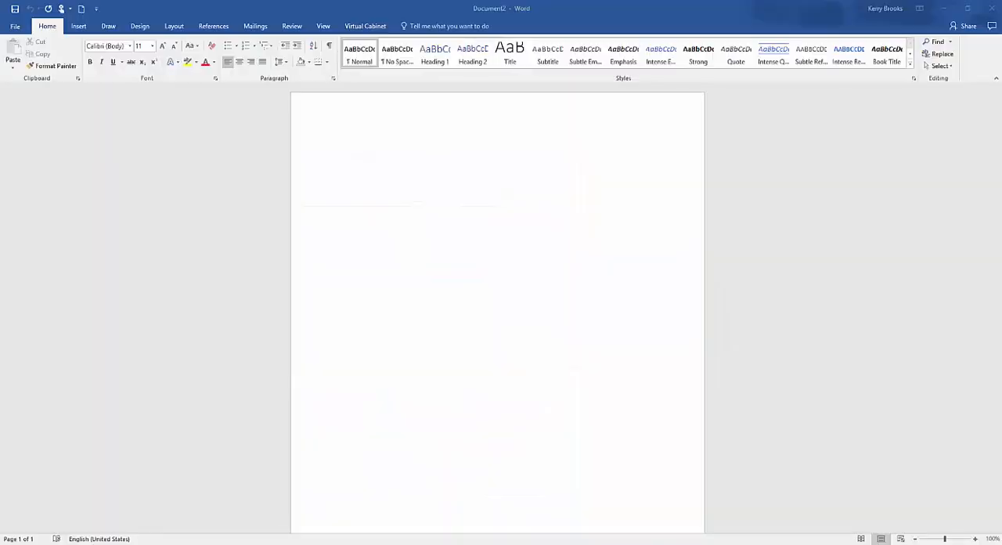
mouse_move(473, 251)
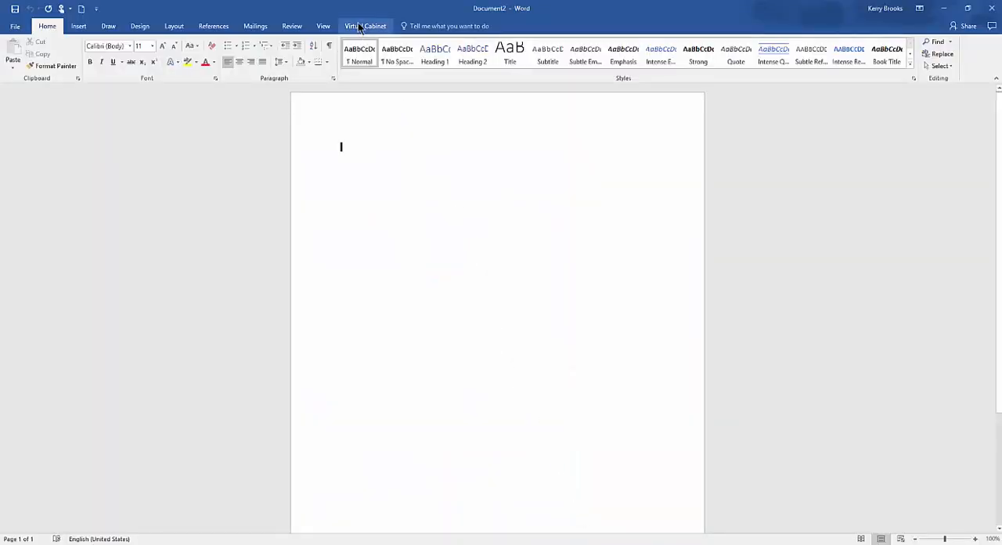
Show the Virtual Cabinet add-in commands inside Word.
click(365, 25)
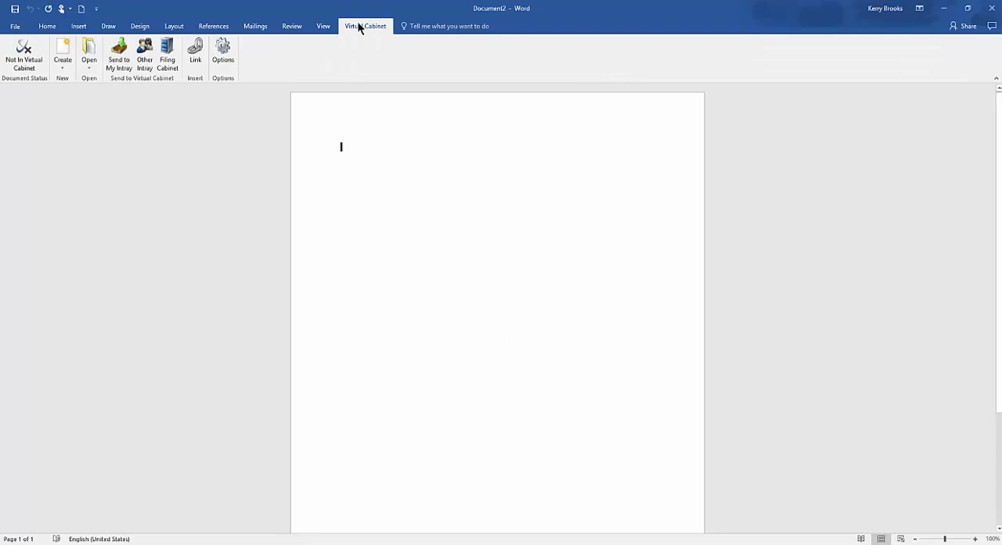
mouse_move(88, 55)
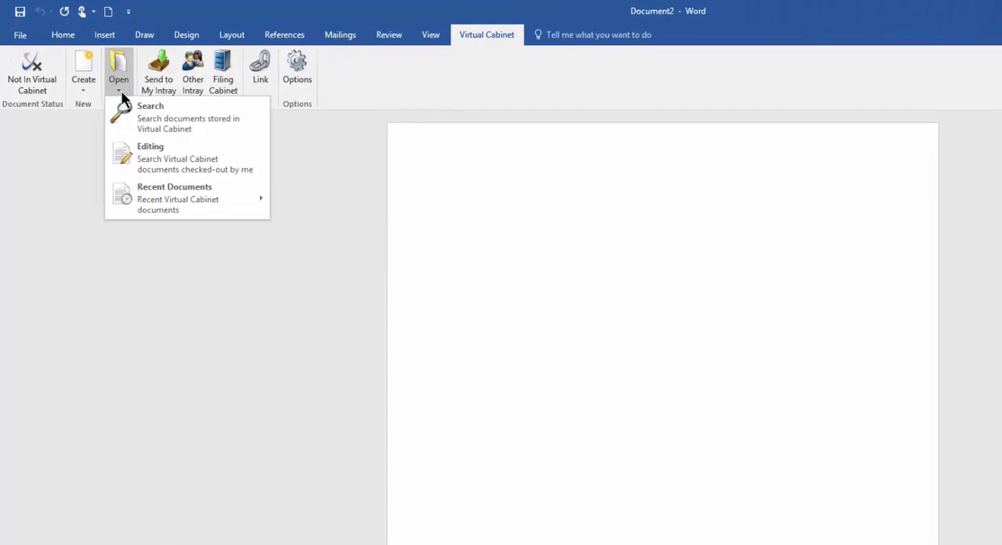
mouse_move(266, 119)
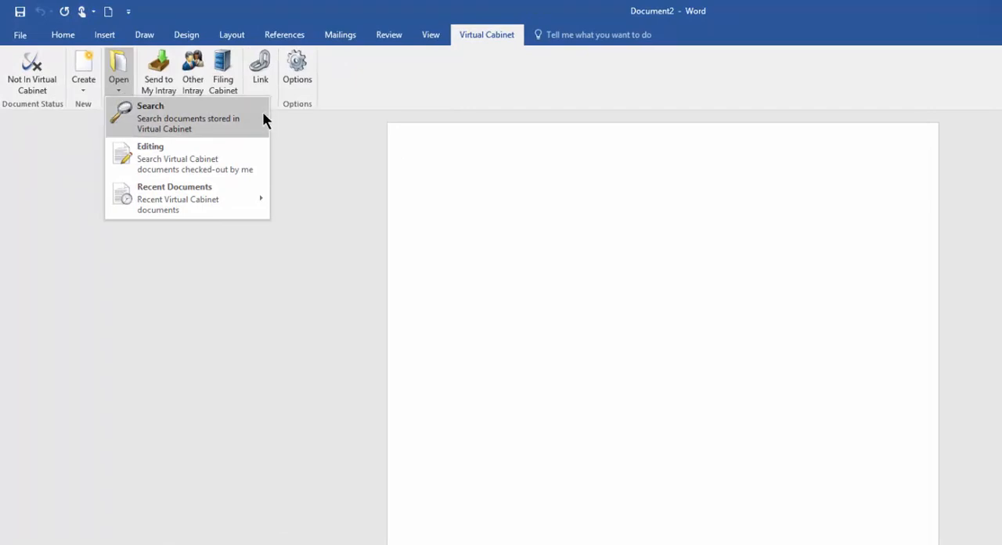
mouse_move(263, 155)
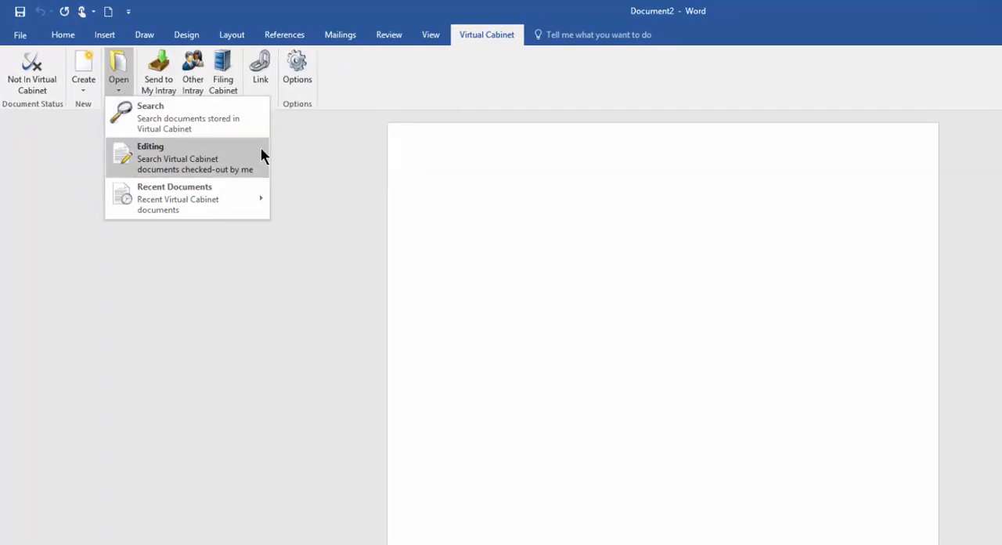
mouse_move(263, 160)
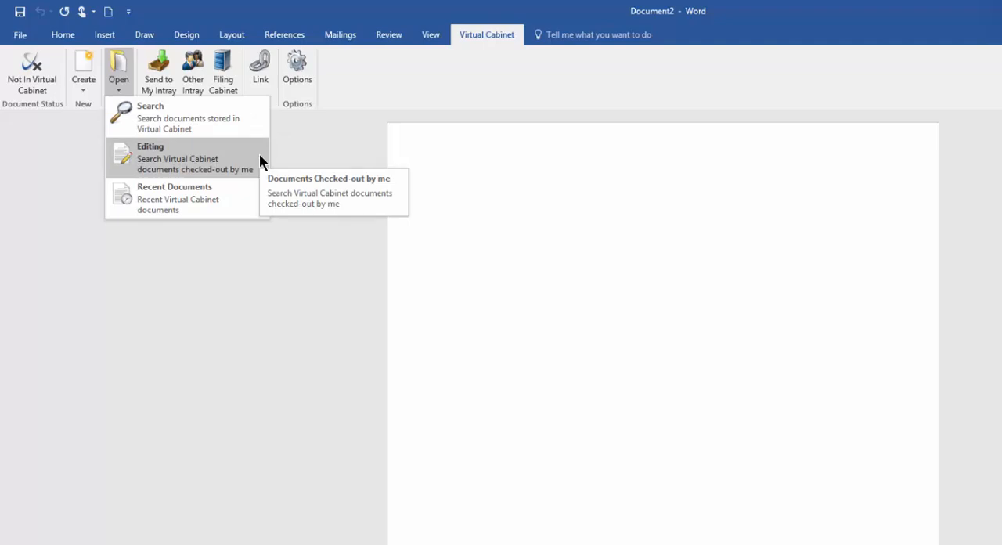
mouse_move(173, 197)
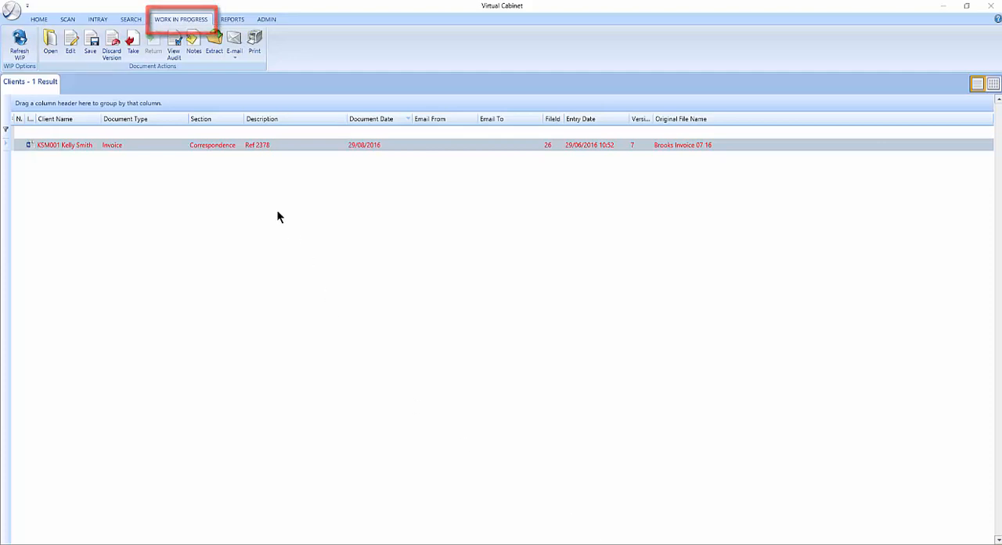
Switch back to the client search results listing invoice 2378.
click(132, 19)
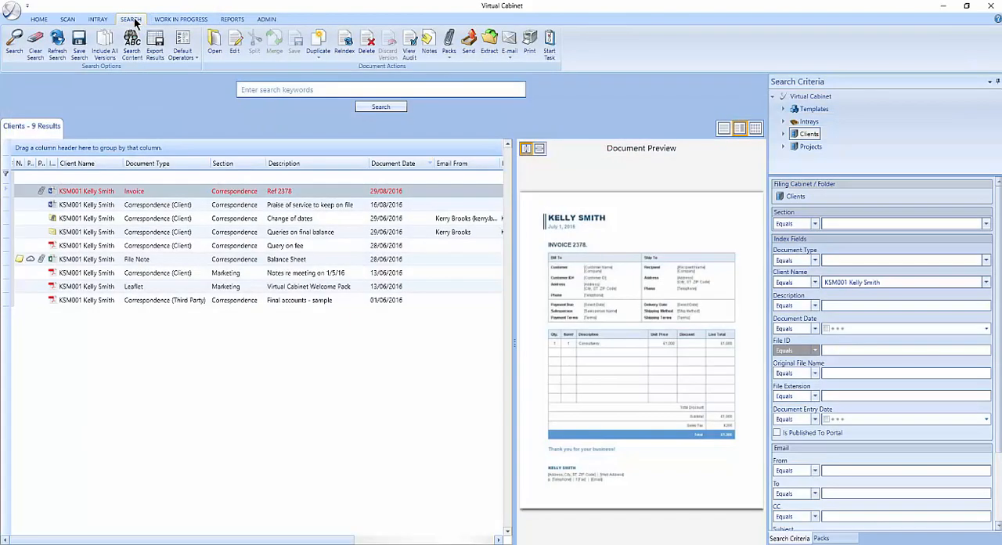
mouse_move(132, 119)
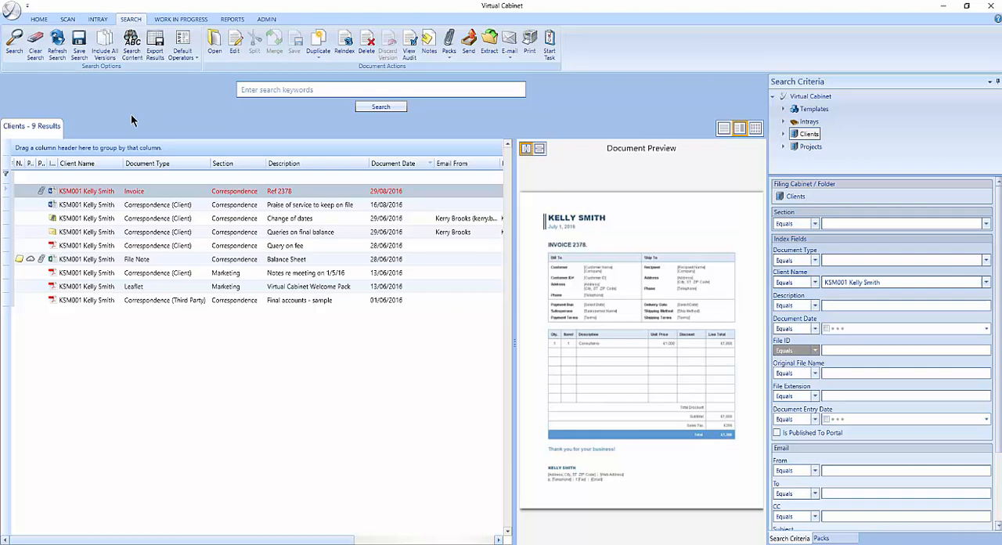
mouse_move(406, 397)
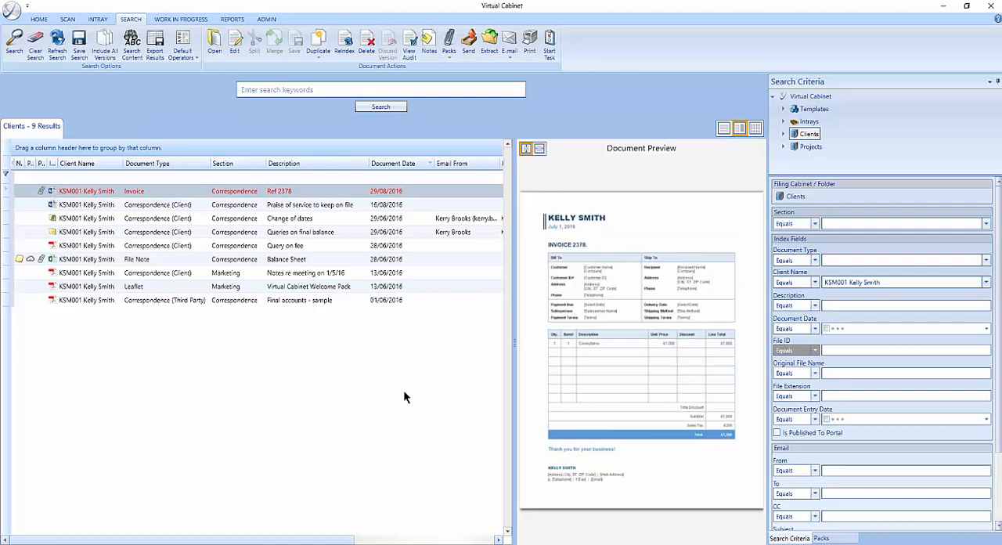
View the Work In Progress list, checking project items then returning to client items.
click(181, 19)
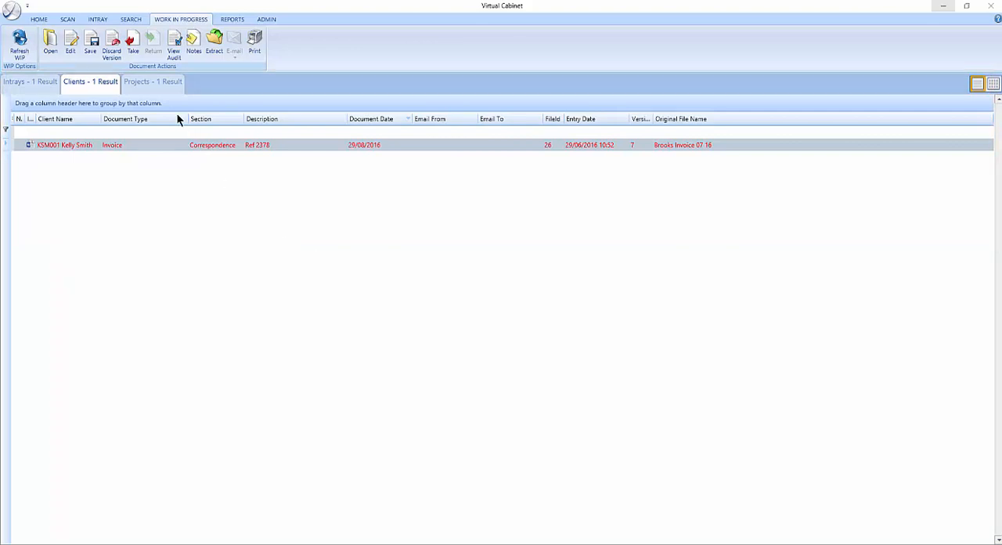
click(154, 81)
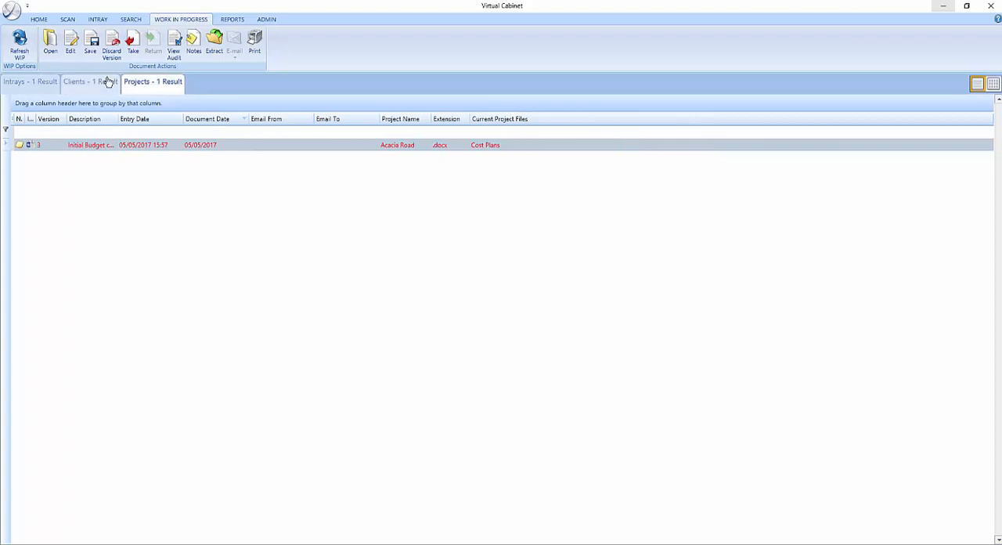
click(89, 82)
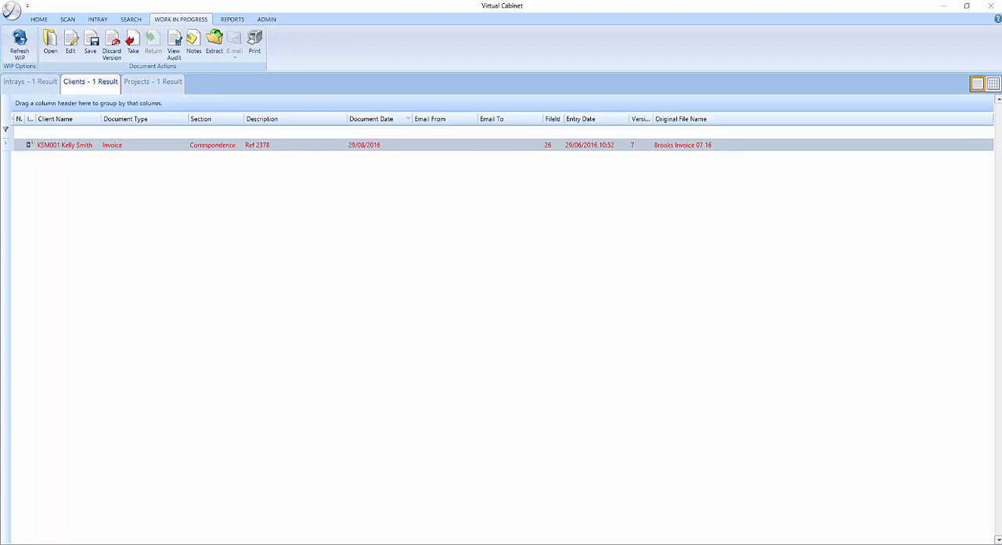
mouse_move(314, 150)
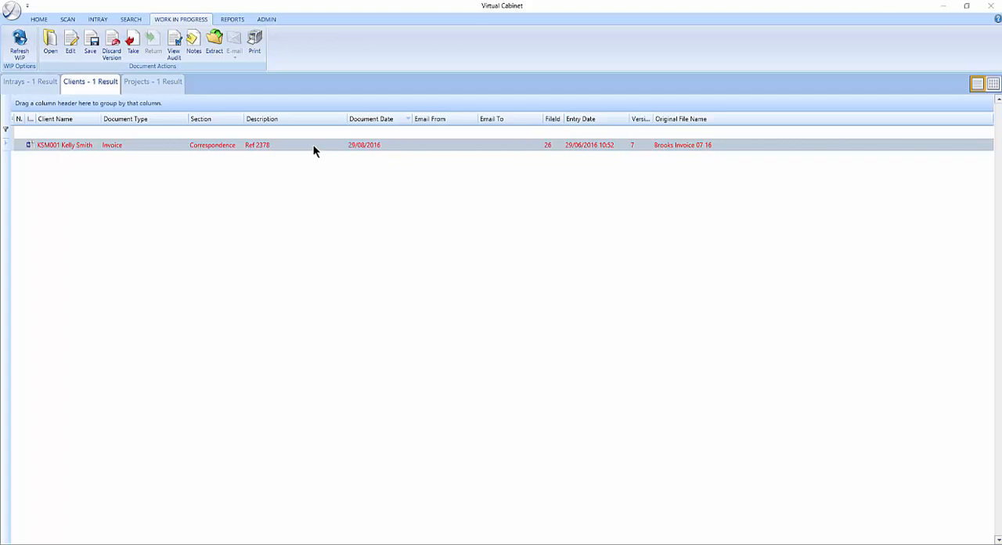
Review the checked-out invoice's Save/Take/Discard actions, then return to the Admin intray.
right_click(314, 148)
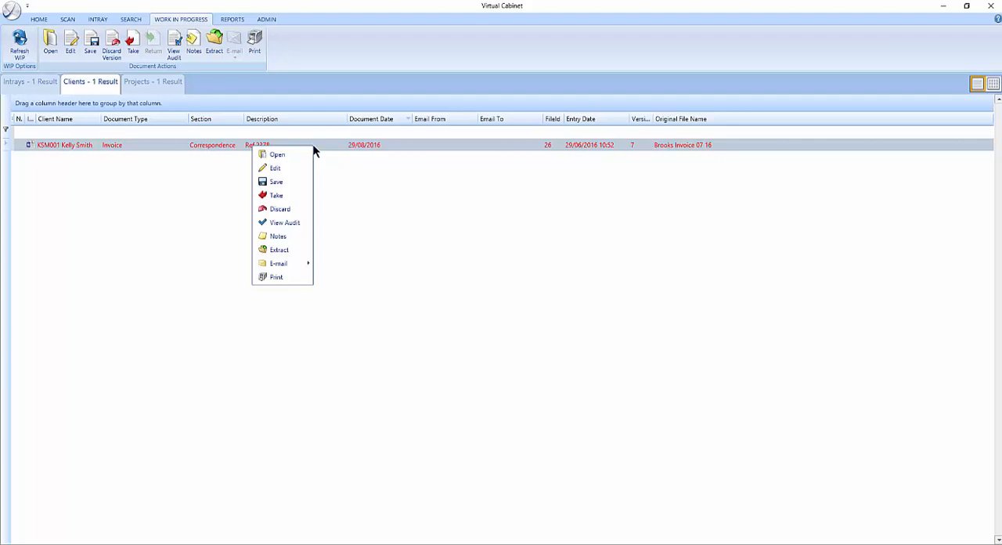
click(97, 18)
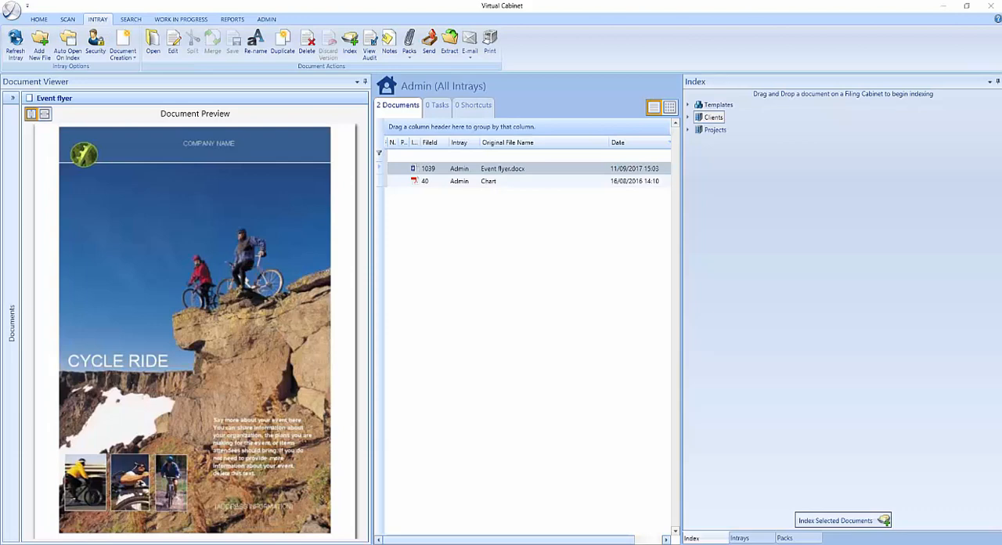
mouse_move(513, 216)
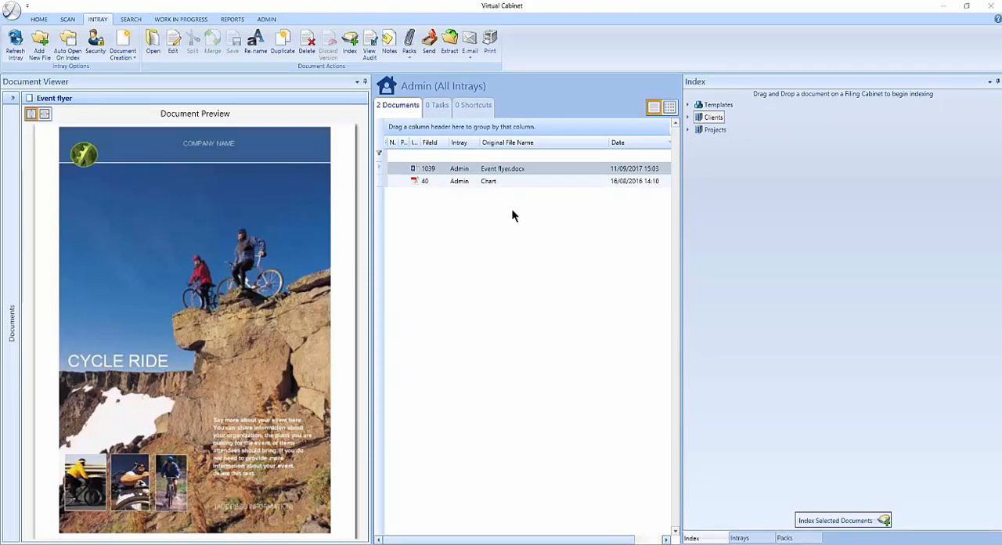
Check out the Event flyer from the intray for editing in Word.
right_click(501, 169)
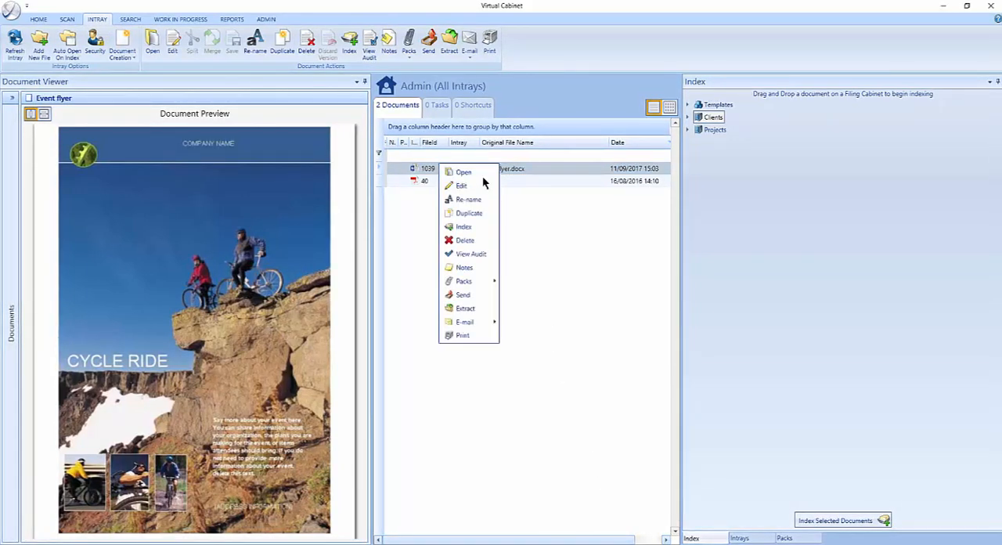
click(463, 172)
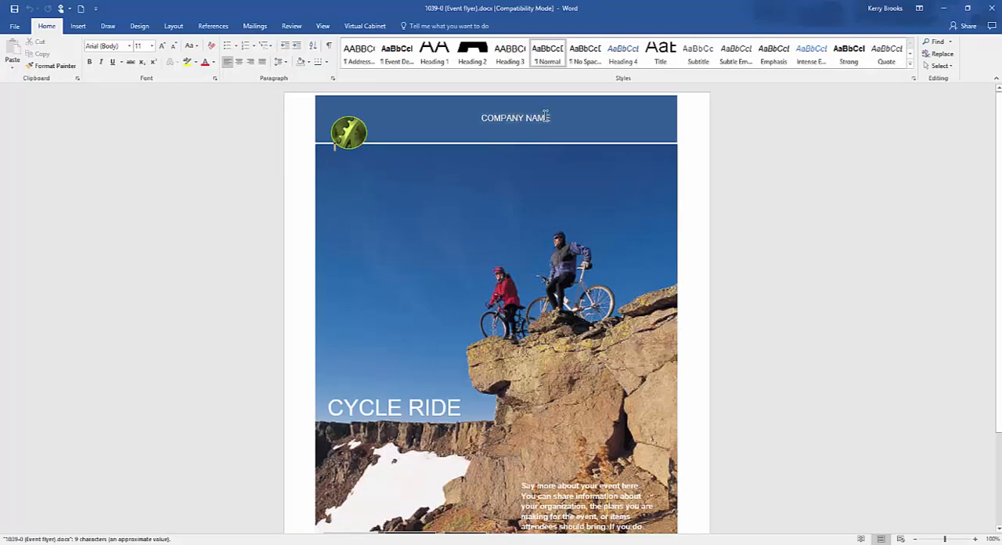
Replace the flyer's COMPANY NAME heading with 'VIRTUAL CABINET'.
click(515, 119)
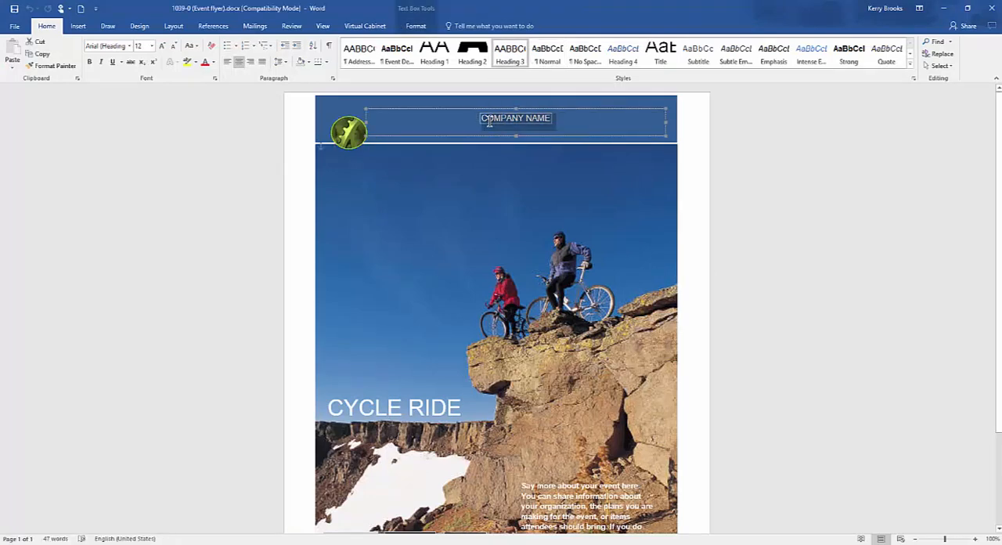
text(VIRTUAL)
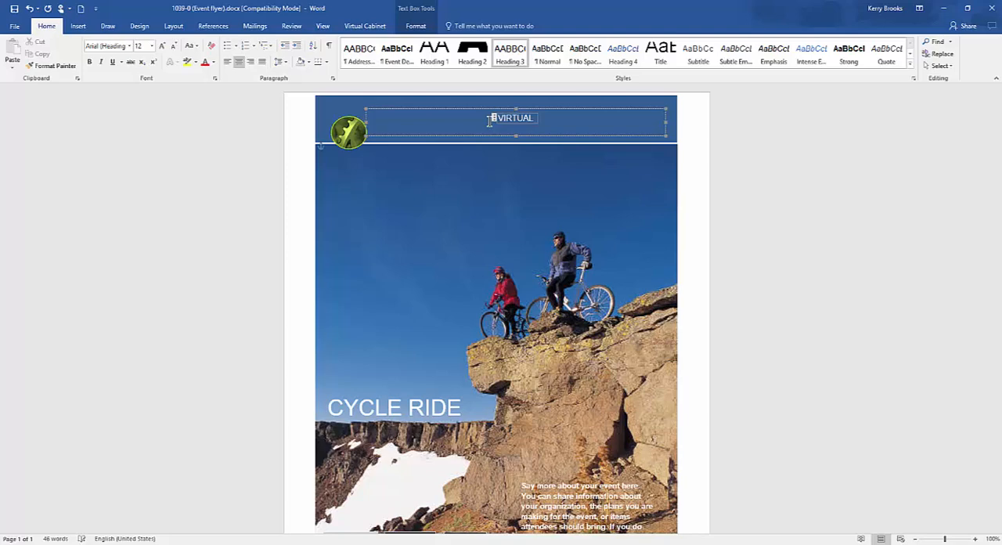
text(CABINET)
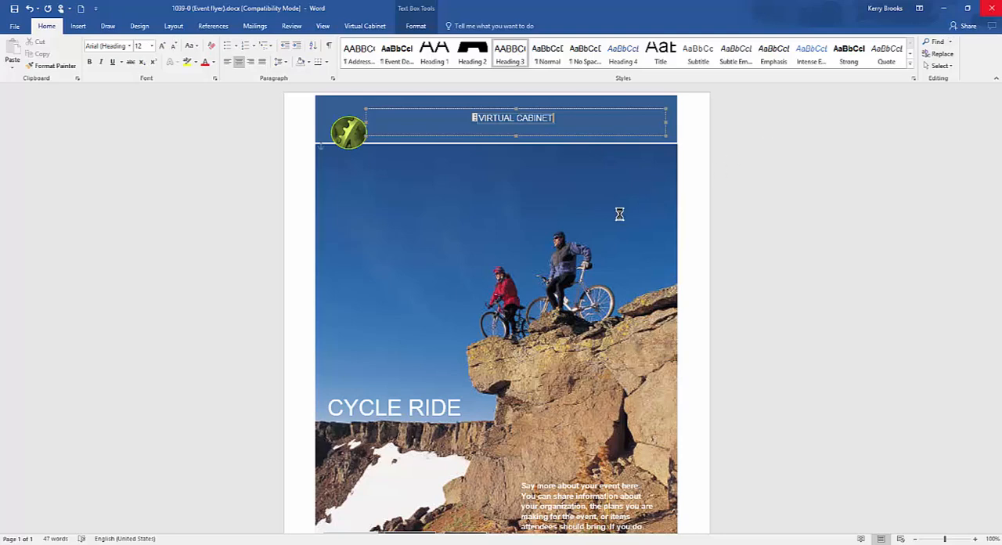
click(365, 25)
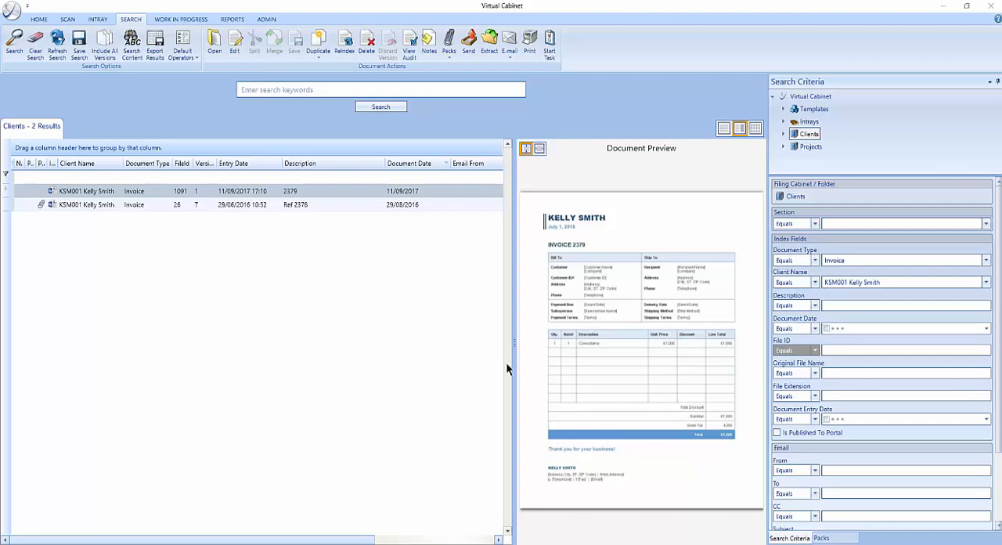
mouse_move(448, 249)
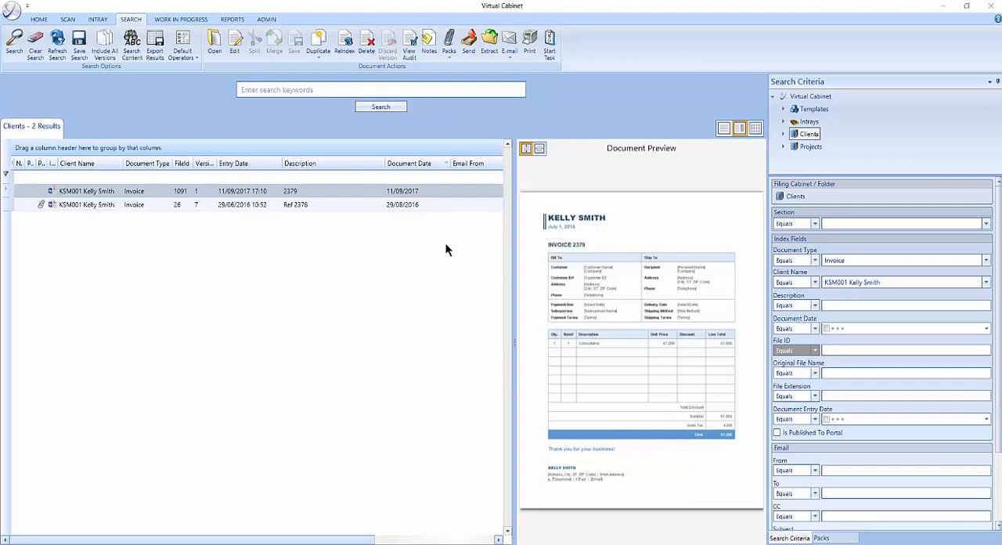
mouse_move(320, 197)
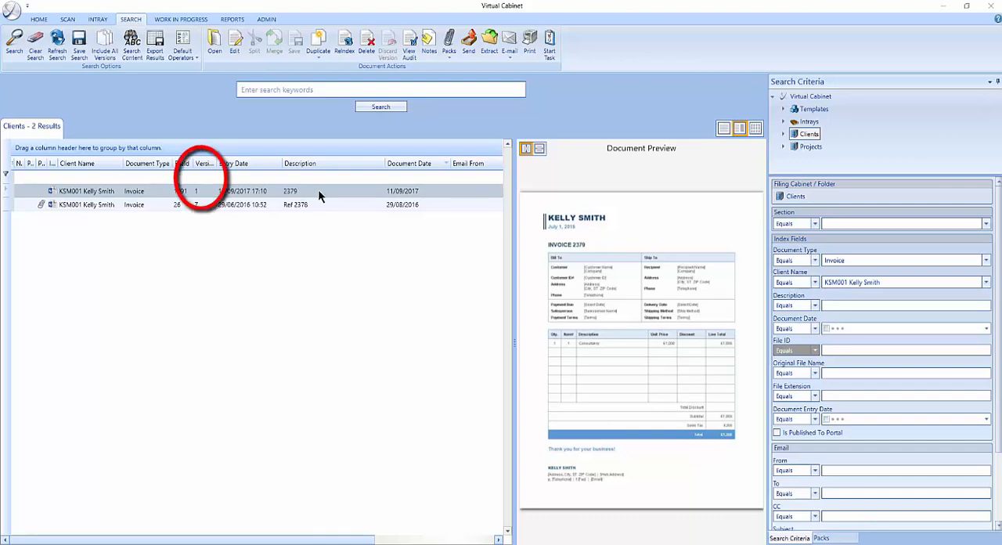
right_click(235, 191)
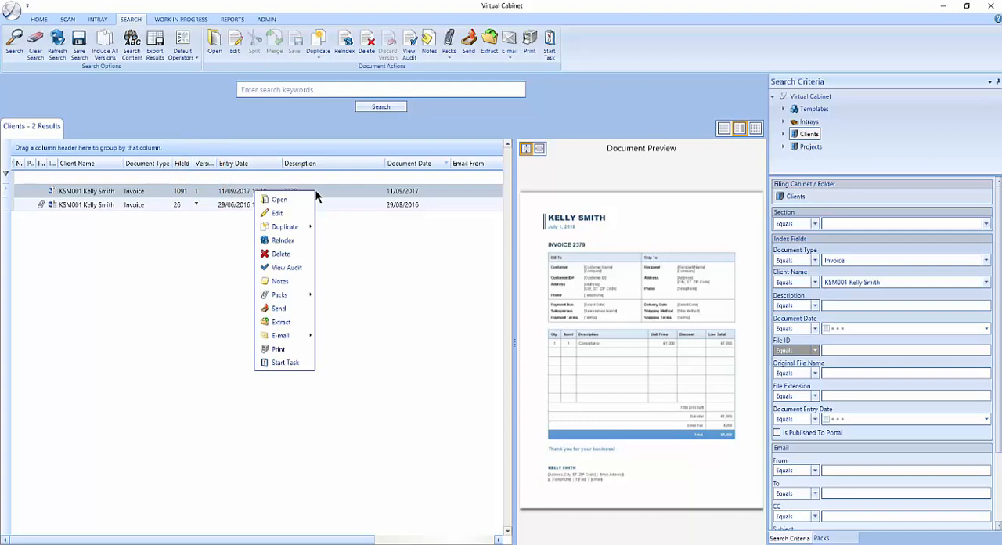
mouse_move(279, 213)
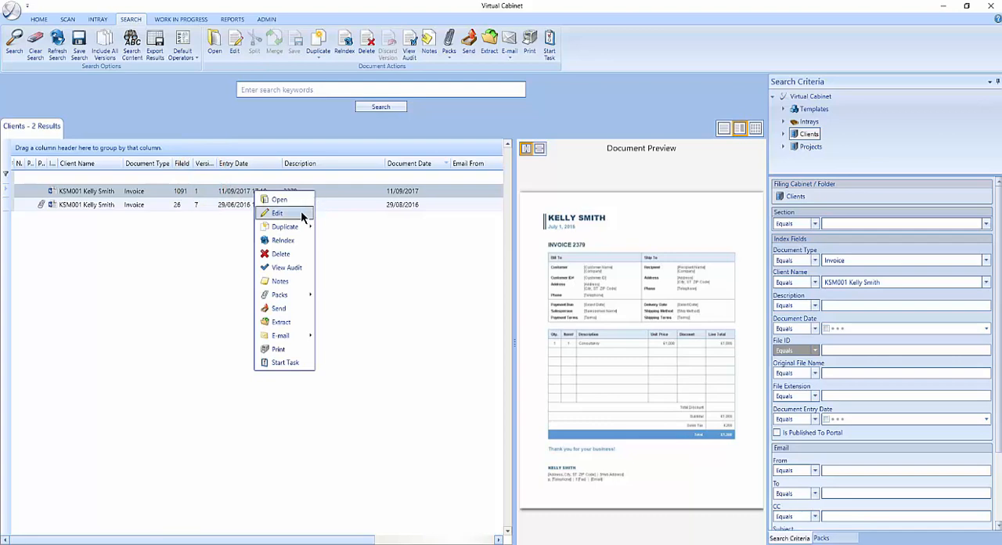
click(277, 212)
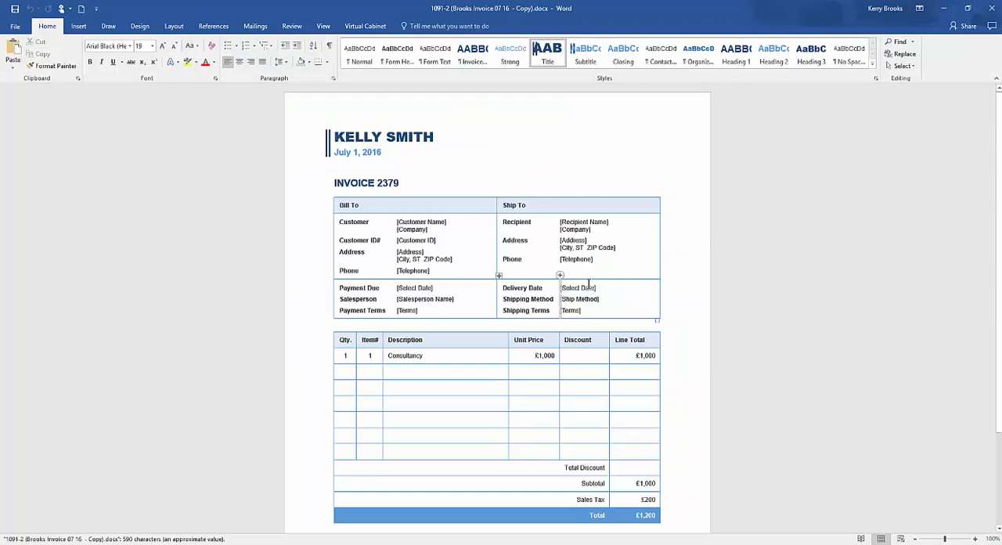
Replace the [Ship Method] placeholder with 'Courier'.
click(580, 298)
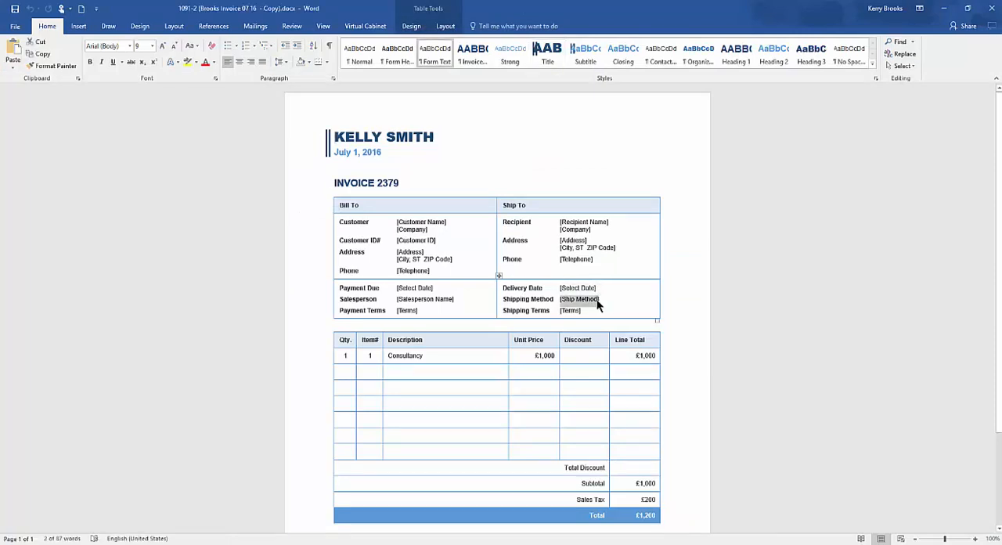
text(C)
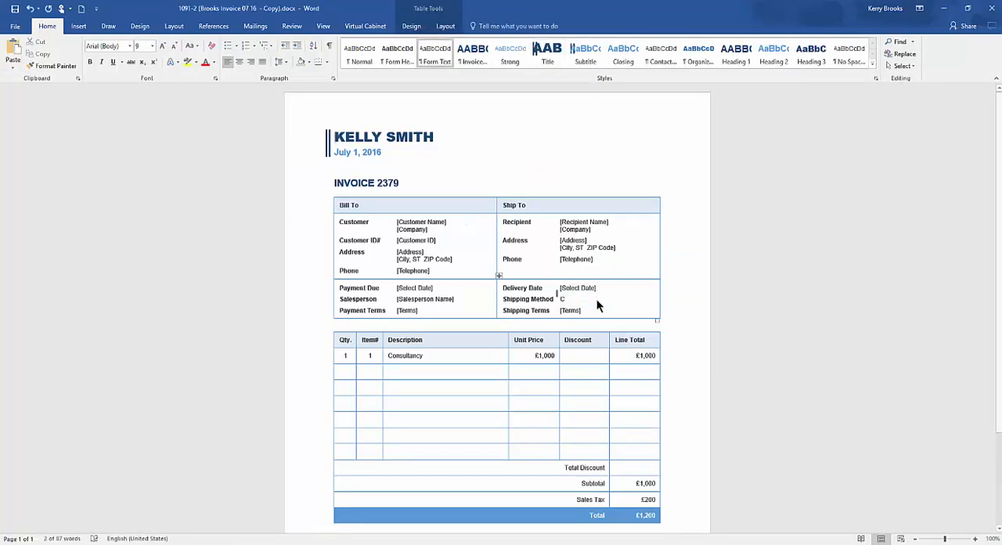
text(Courier)
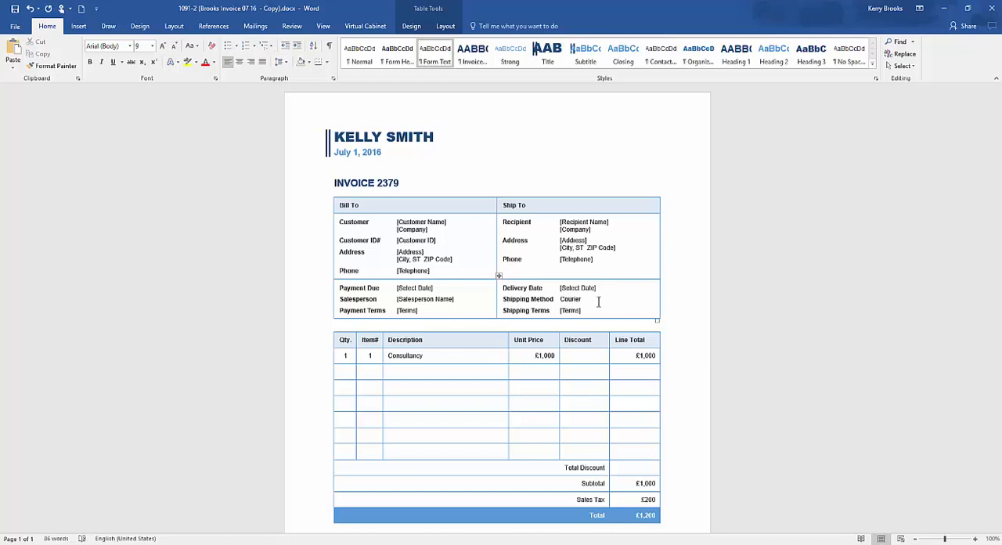
mouse_move(900, 66)
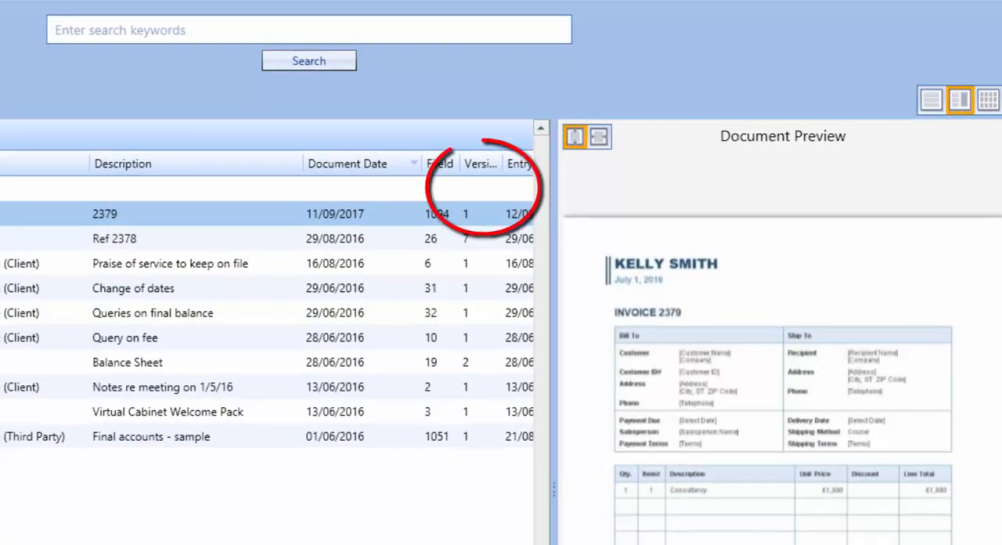
mouse_move(128, 218)
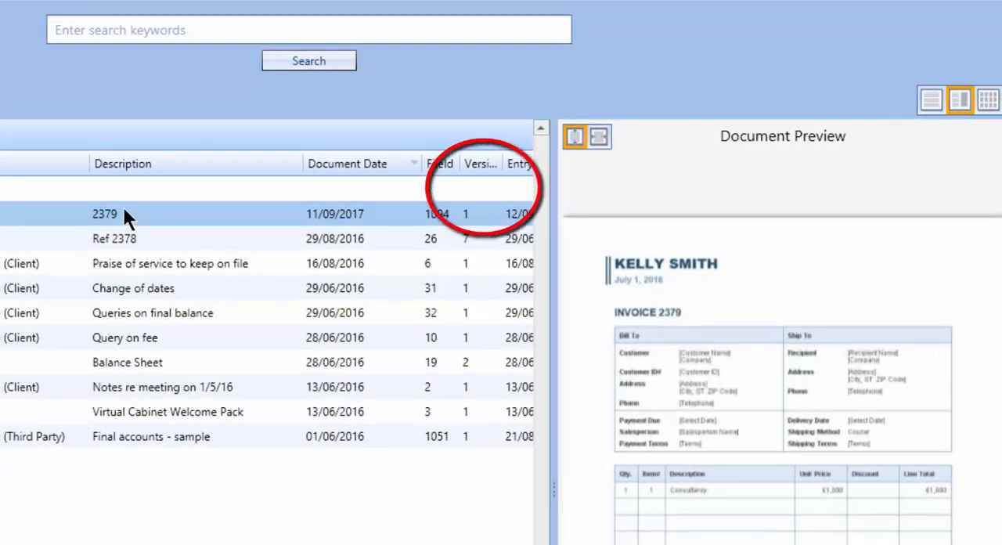
Bring up the actions for invoice 2379 to edit it again.
right_click(104, 213)
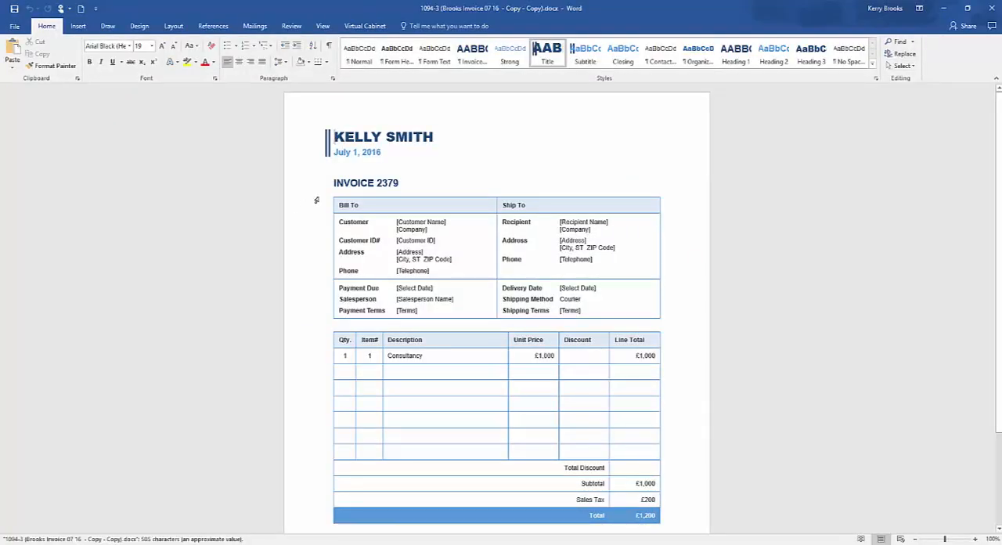
Set invoice 2379's date to Today, September 12, 2017, via the date control's calendar.
click(357, 152)
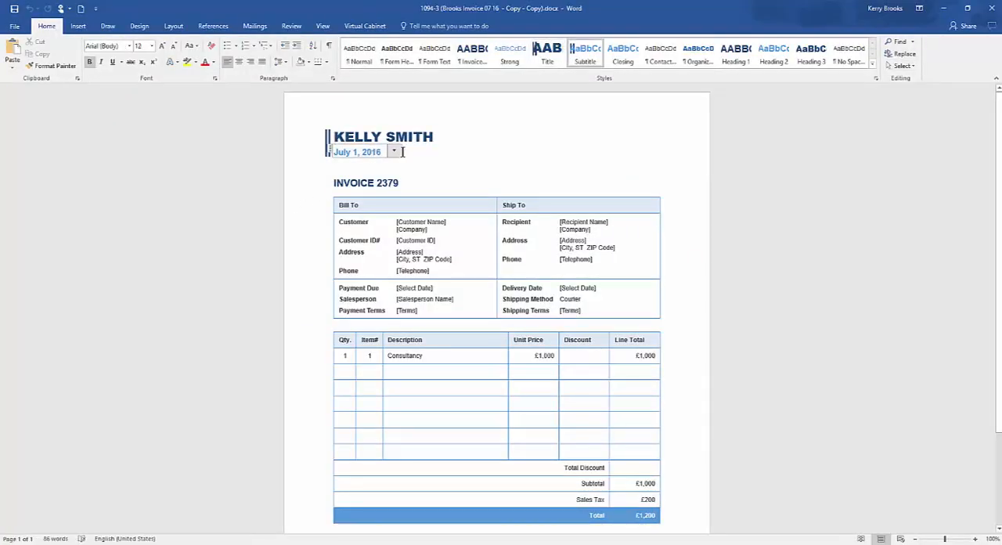
click(395, 150)
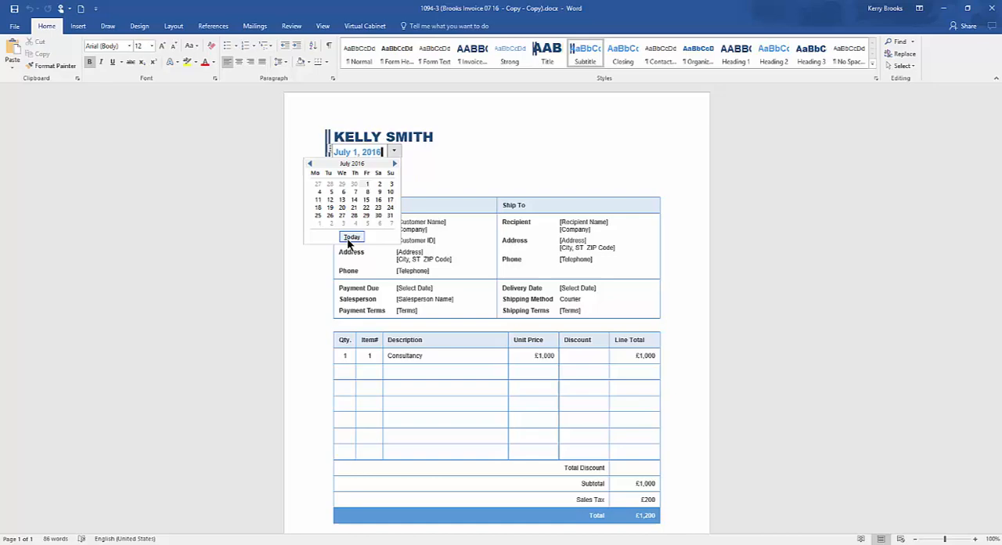
click(351, 237)
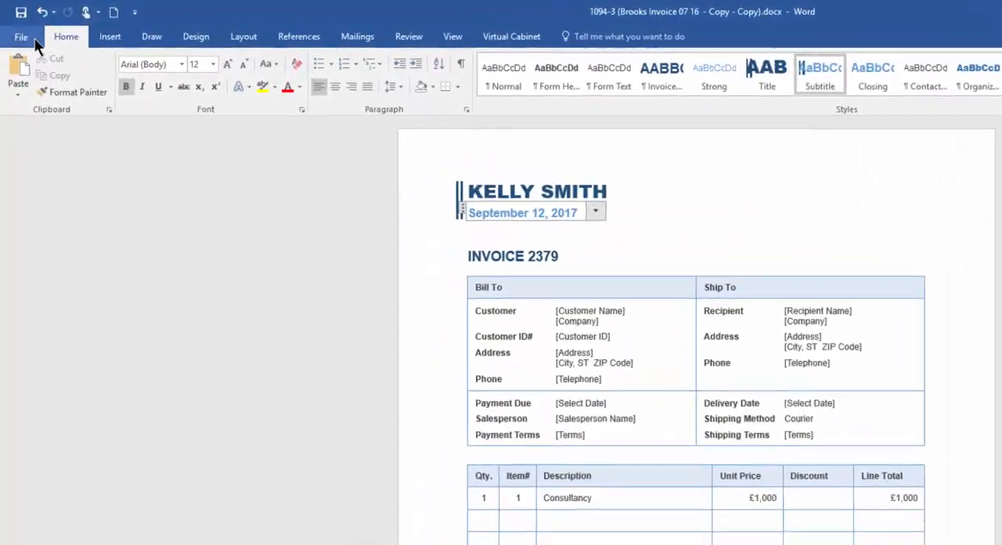
click(22, 38)
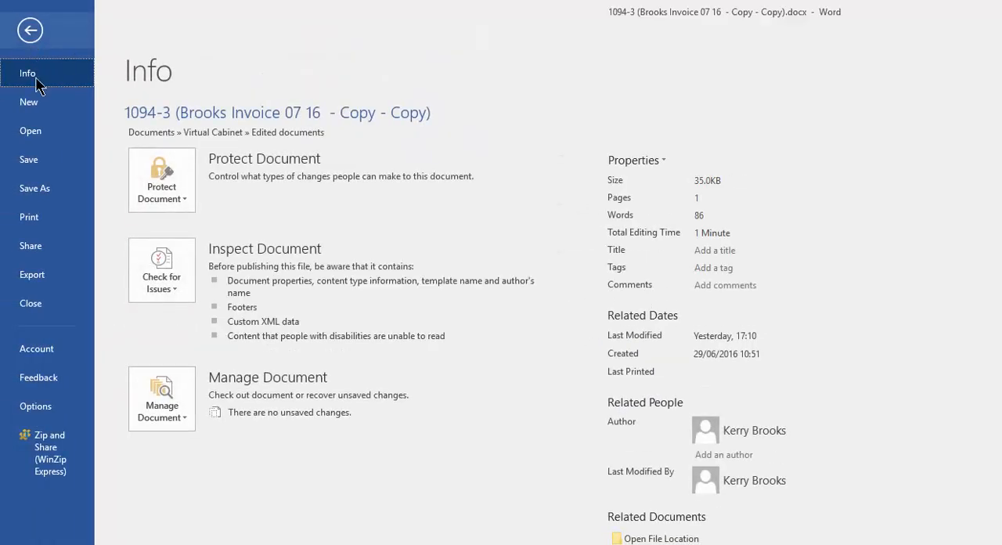
mouse_move(53, 64)
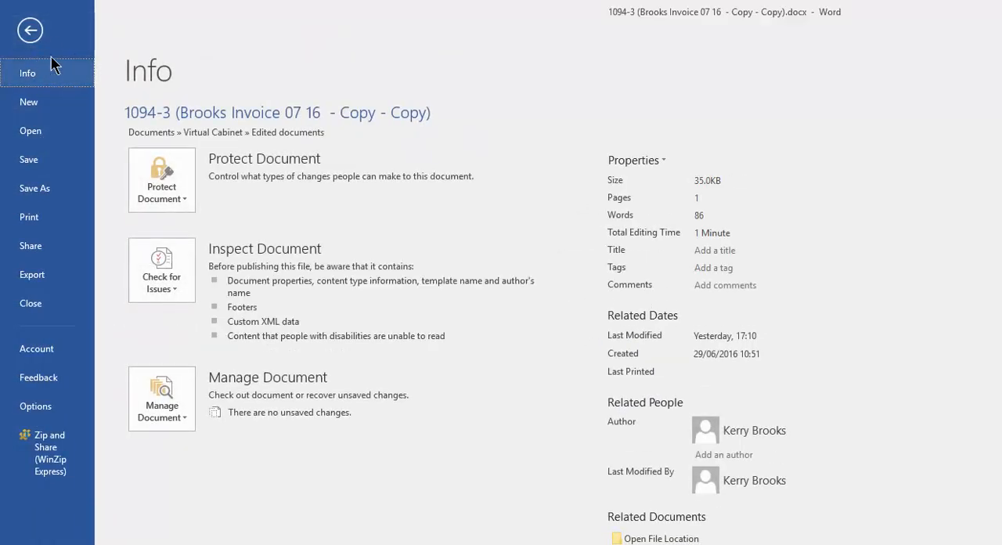
click(30, 30)
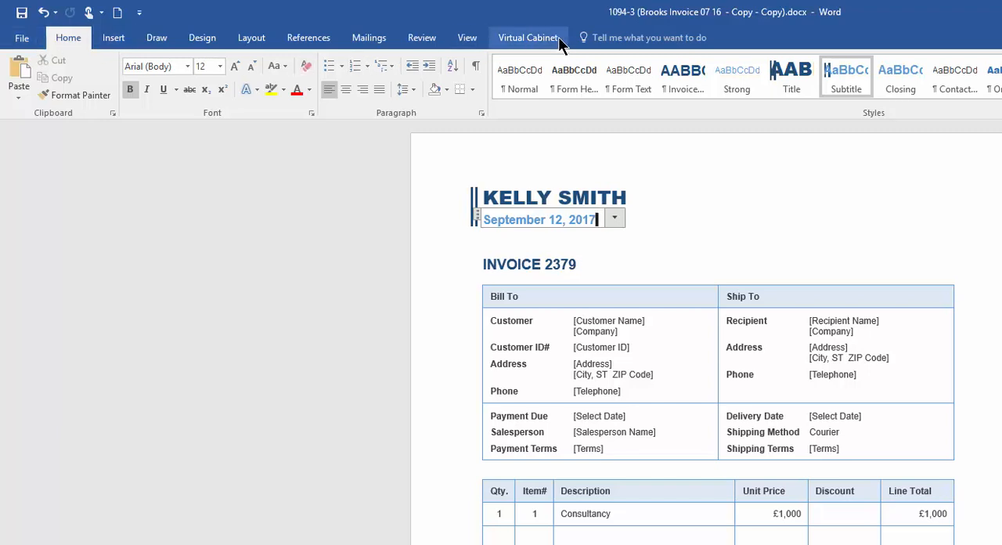
Show the Virtual Cabinet ribbon, then close the edited invoice to trigger the save prompt.
click(529, 38)
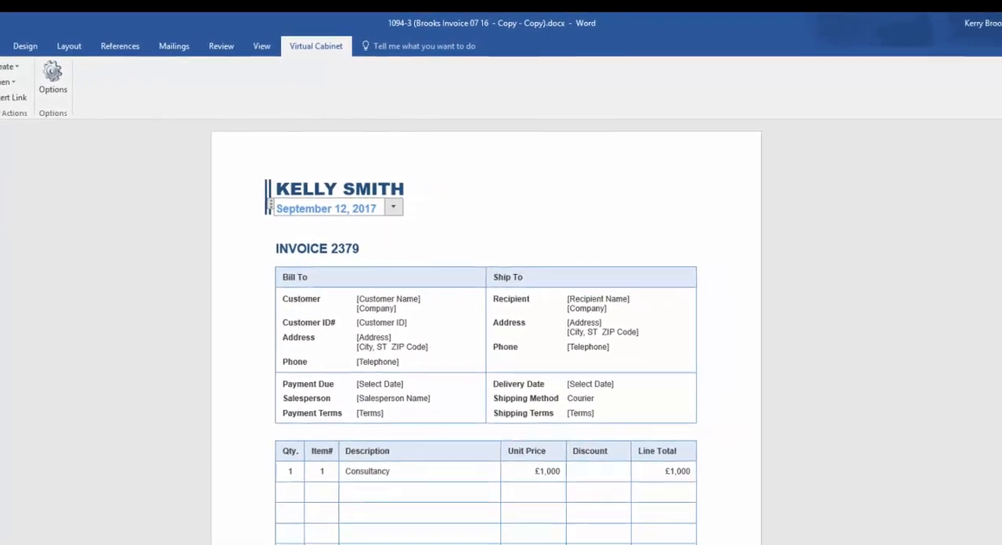
click(958, 30)
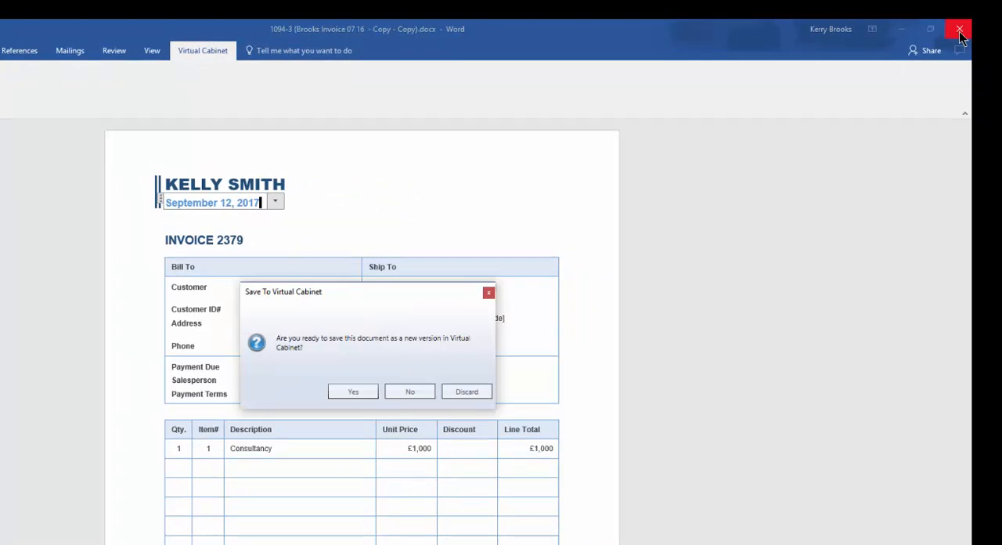
mouse_move(398, 369)
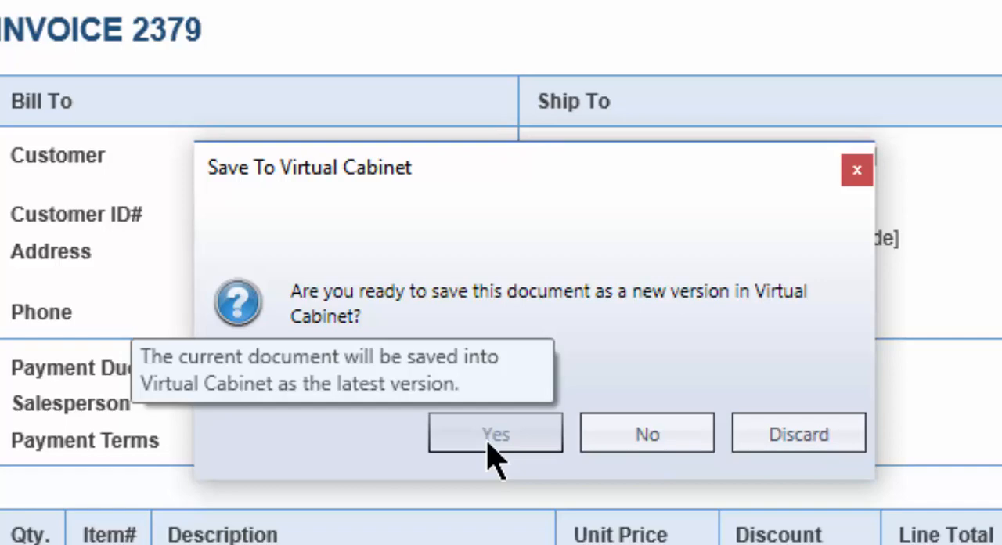
mouse_move(647, 451)
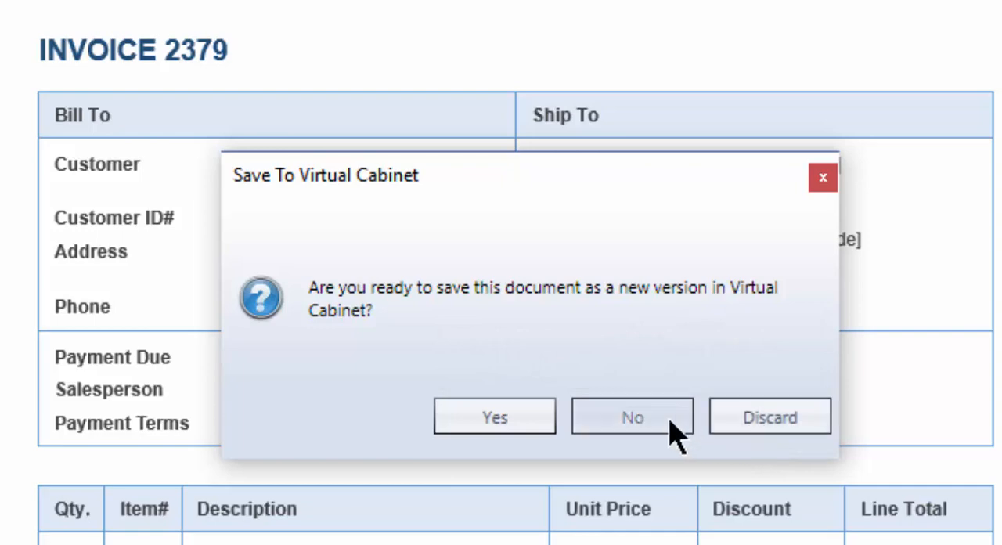
mouse_move(495, 416)
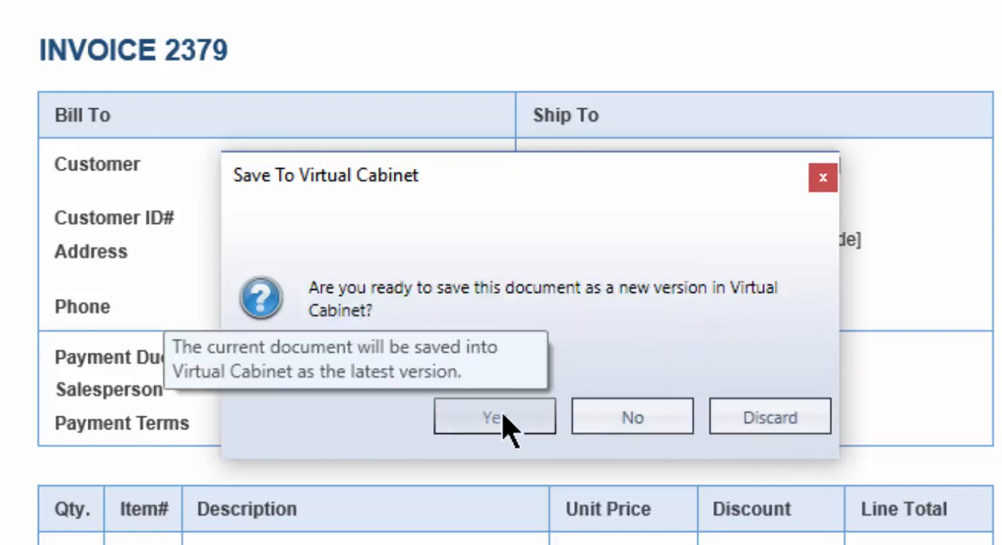